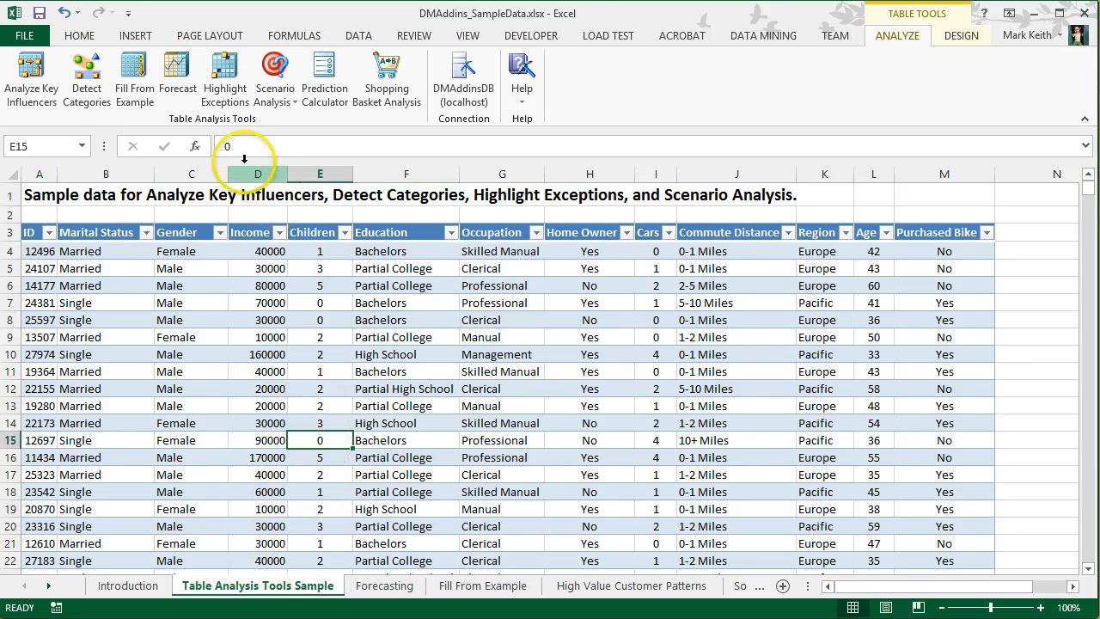
# - Start Goal Seek from Scenario Analysis and shift its dialog so the table stays visible
pyautogui.click(275, 83)
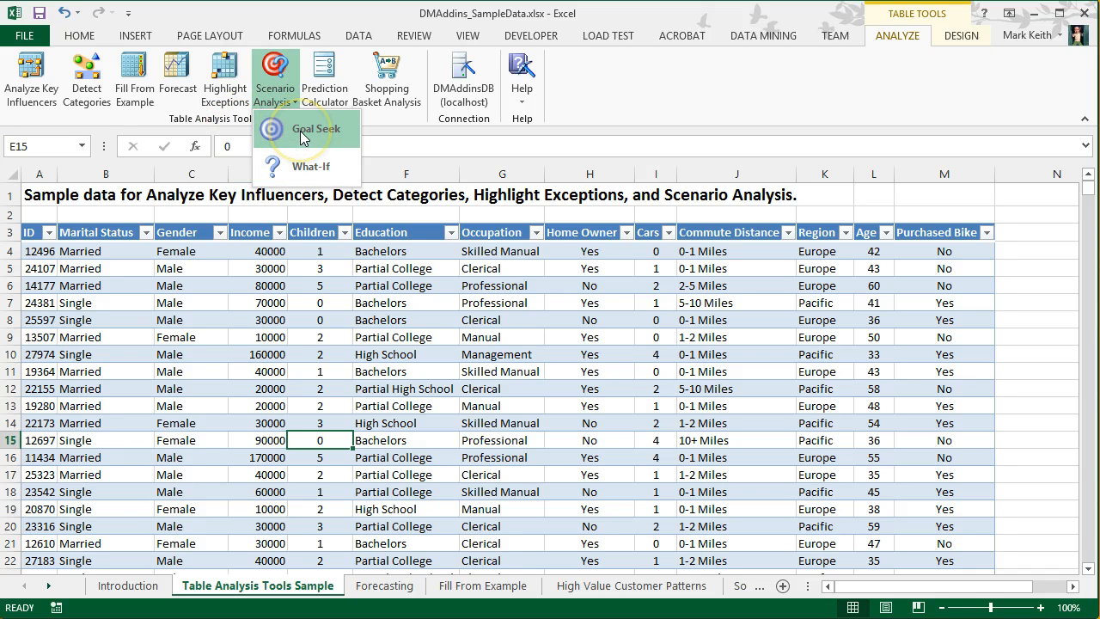
pyautogui.click(316, 127)
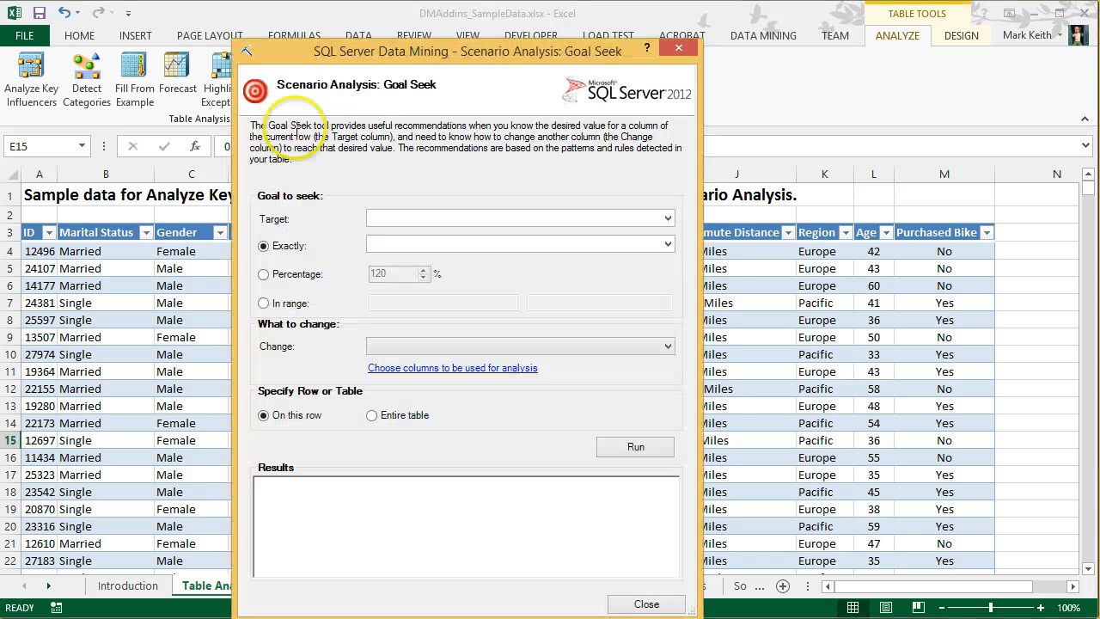
pyautogui.moveTo(471, 51); pyautogui.dragTo(502, 22)
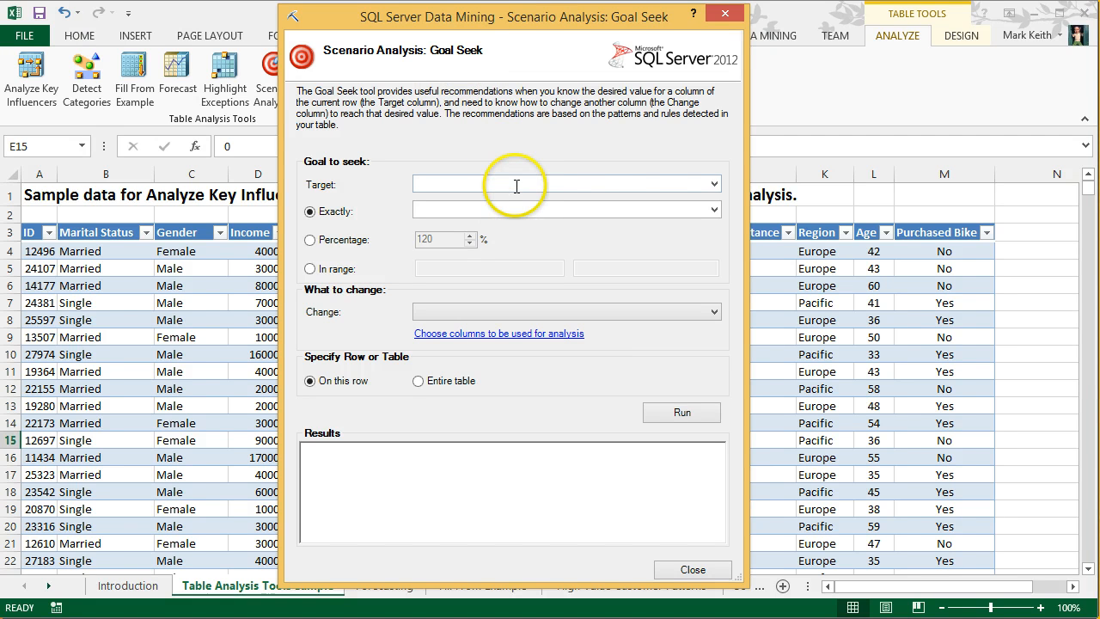
# - Set the target column to Purchased Bike with an exact value of Yes
pyautogui.click(715, 184)
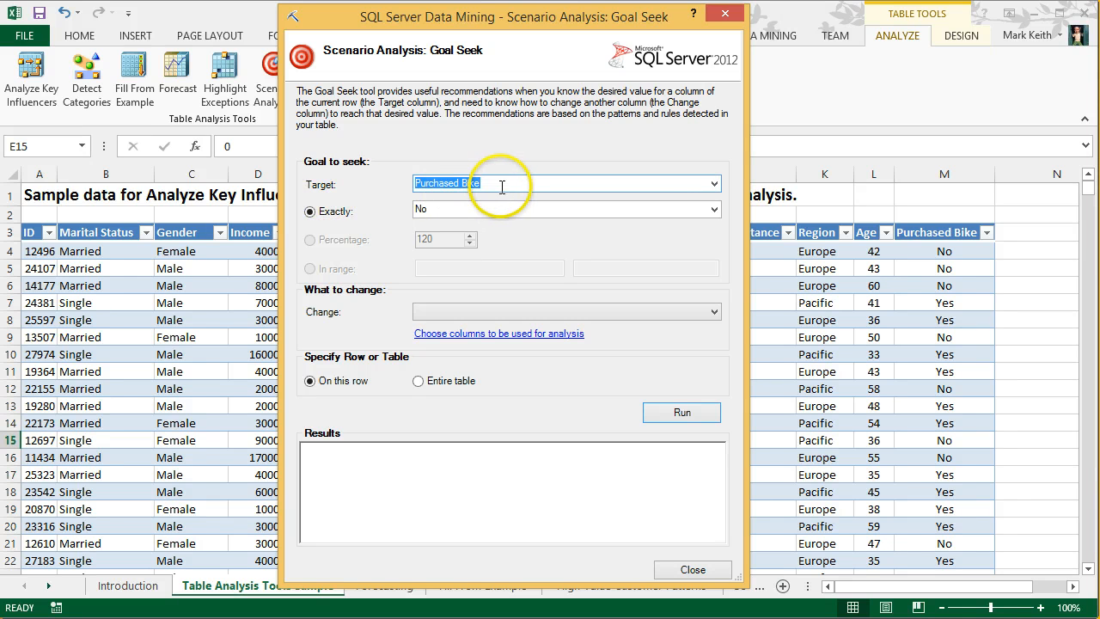
pyautogui.click(714, 209)
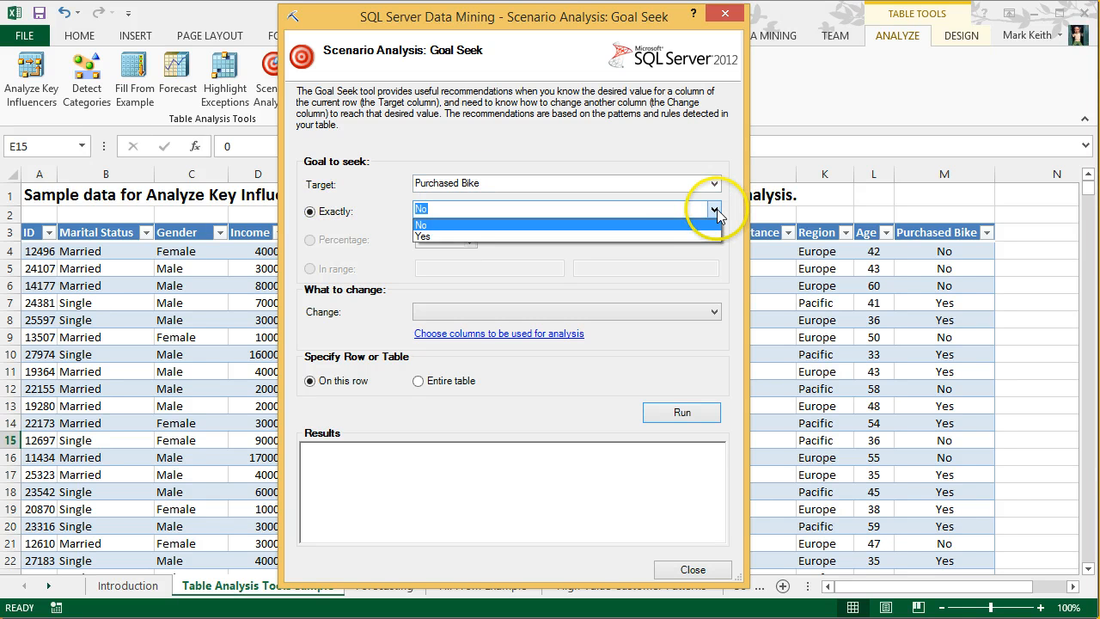
pyautogui.click(423, 237)
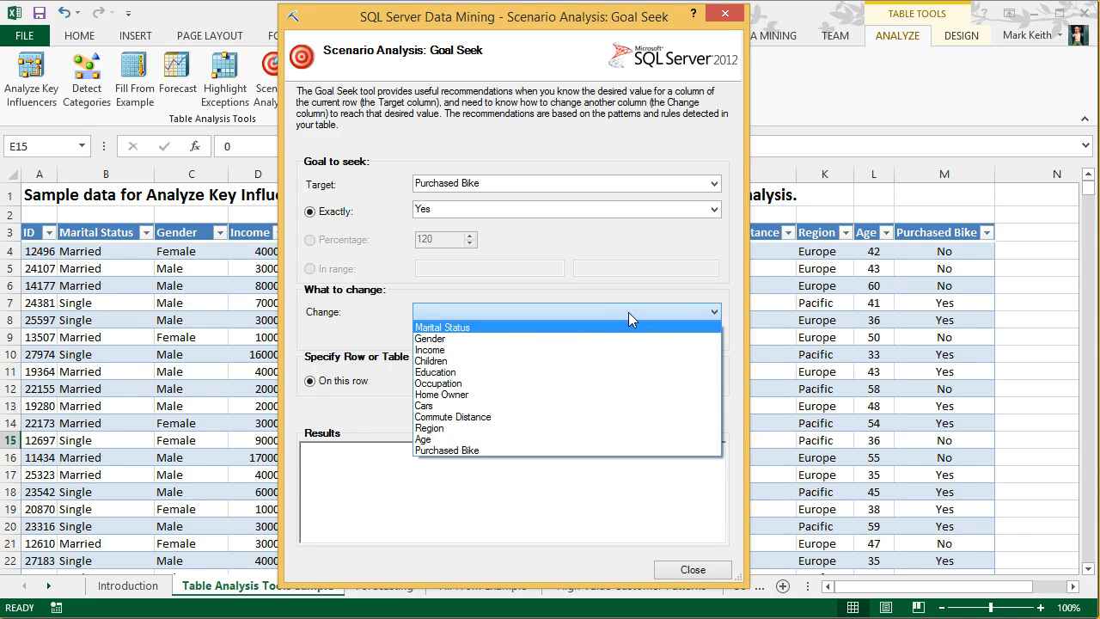
pyautogui.moveTo(585, 333)
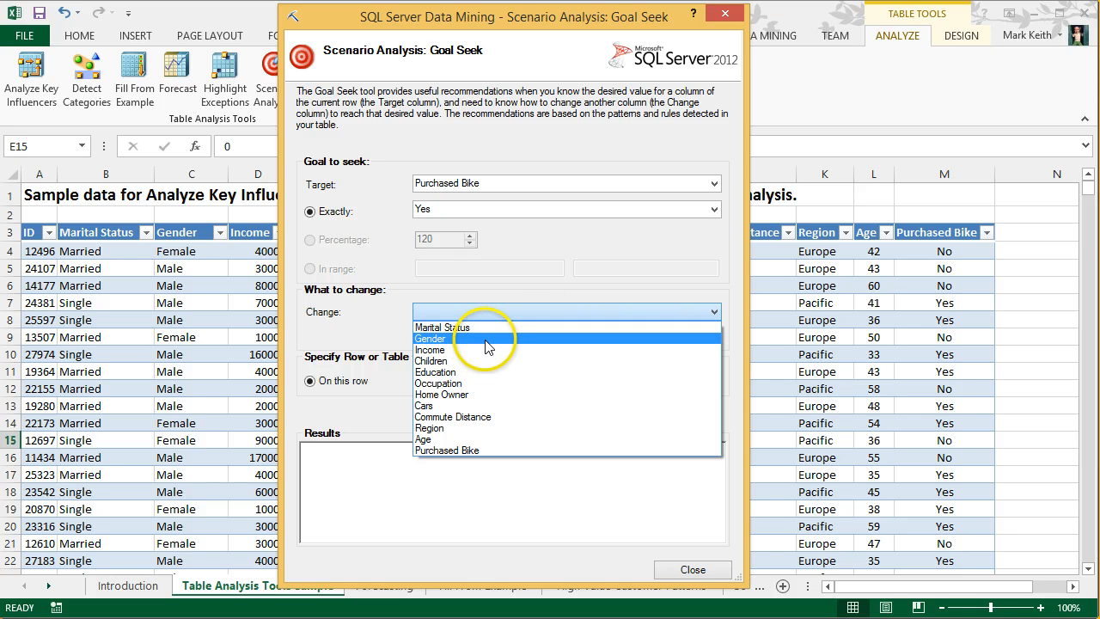
pyautogui.moveTo(490, 351)
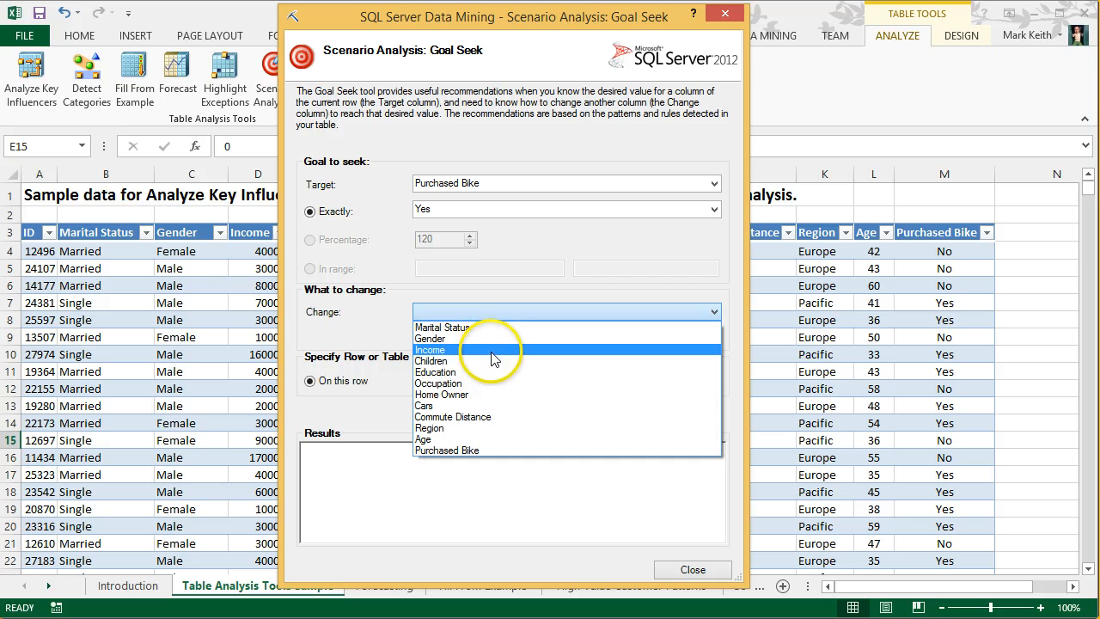
pyautogui.moveTo(495, 393)
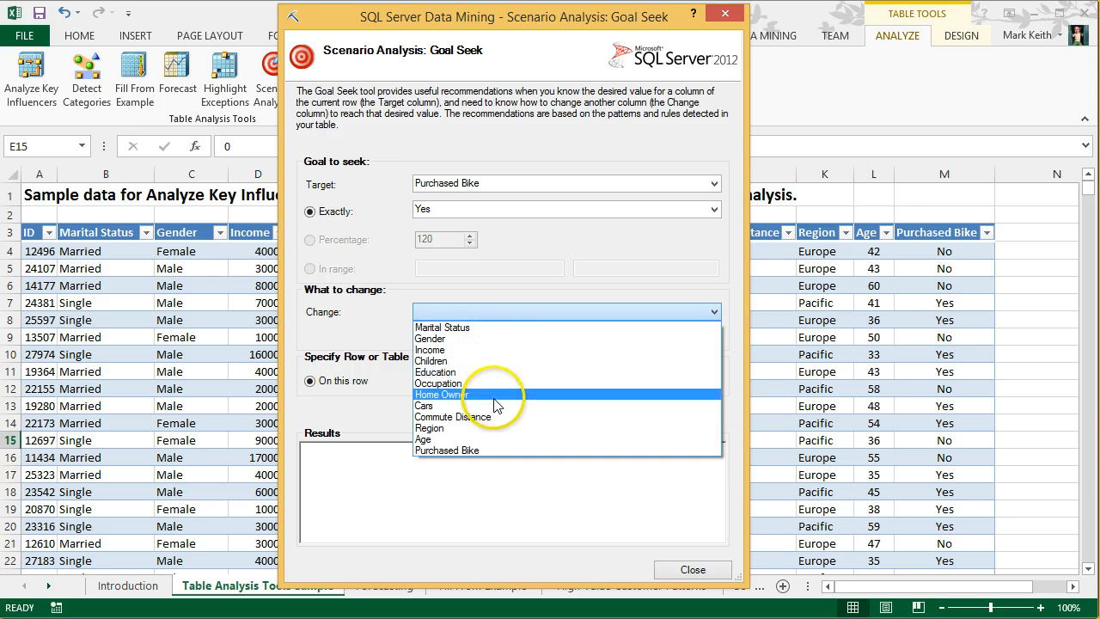
pyautogui.moveTo(498, 372)
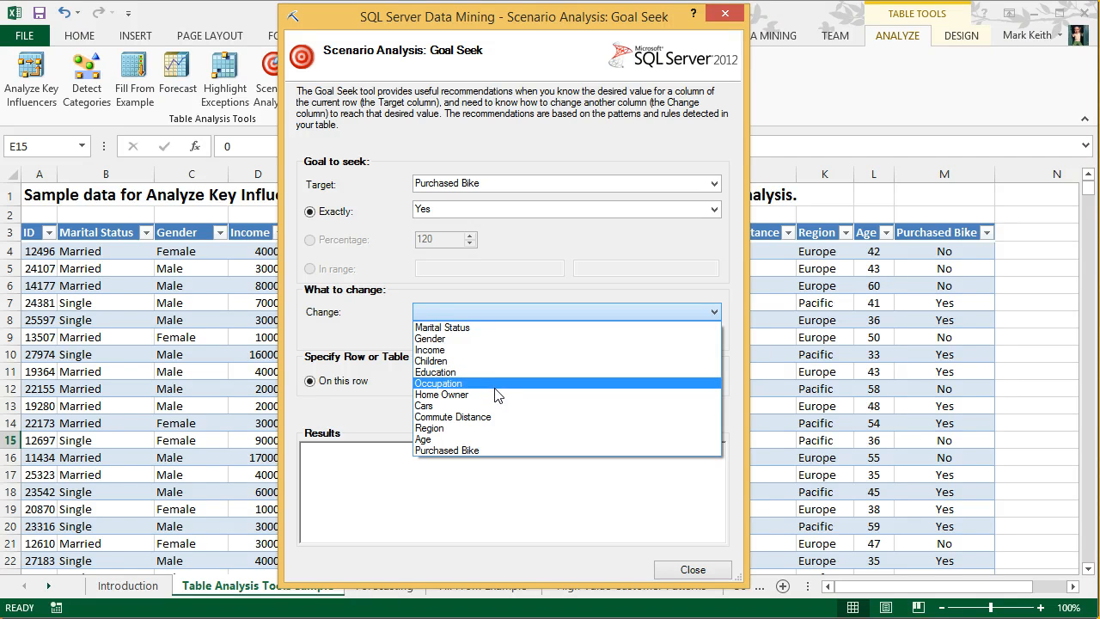
pyautogui.moveTo(495, 371)
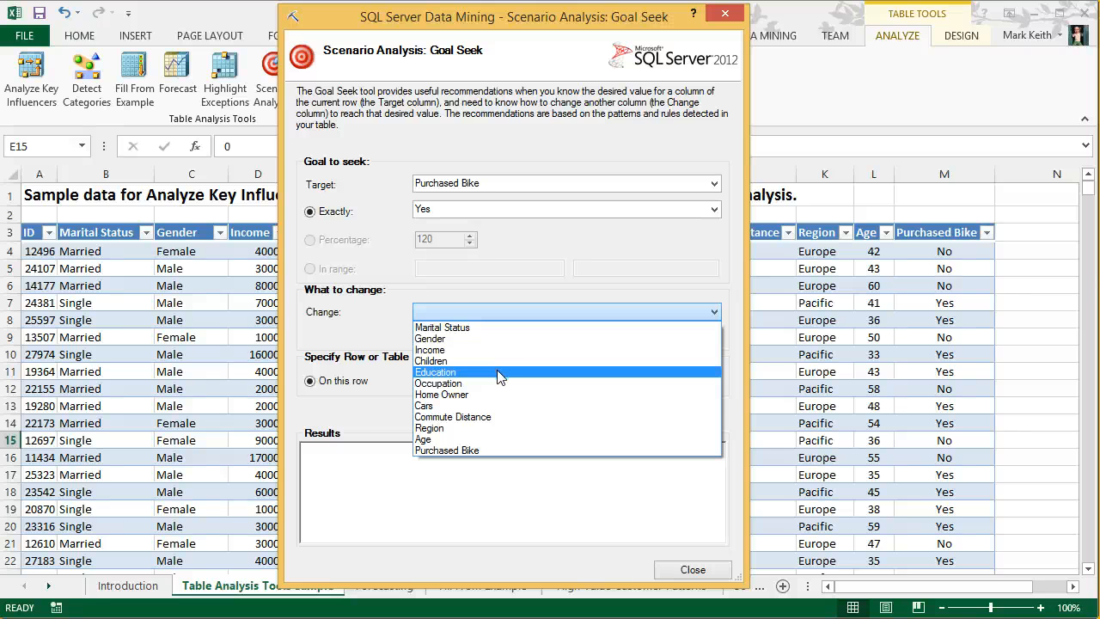
# - Choose Education as the column to change and accept the suggested analysis columns
pyautogui.click(434, 371)
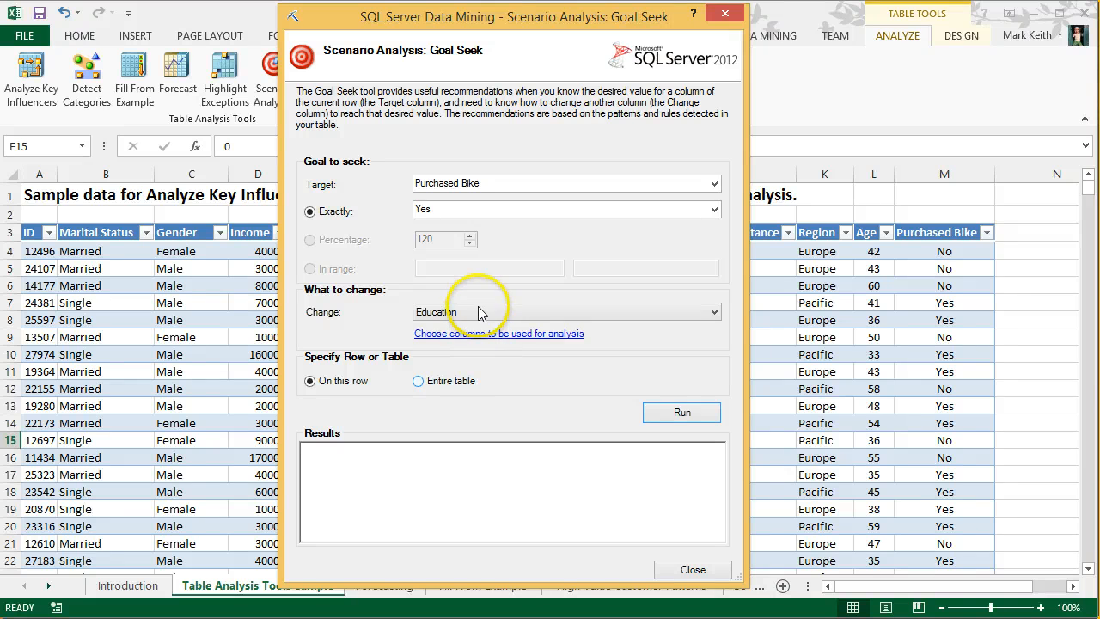
pyautogui.click(498, 333)
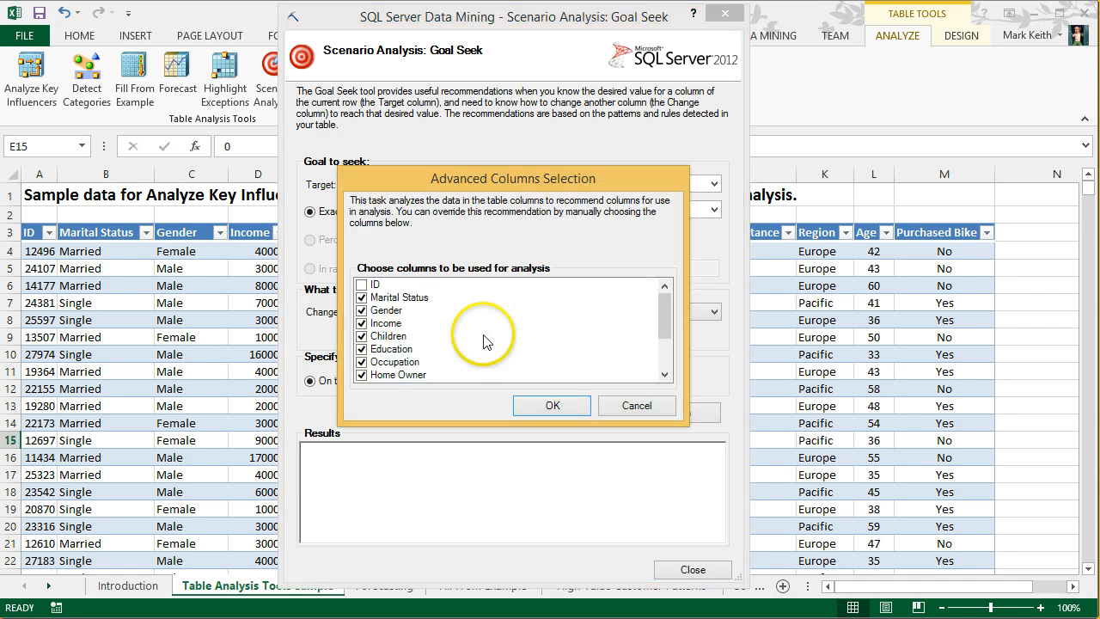
pyautogui.scroll(-3)
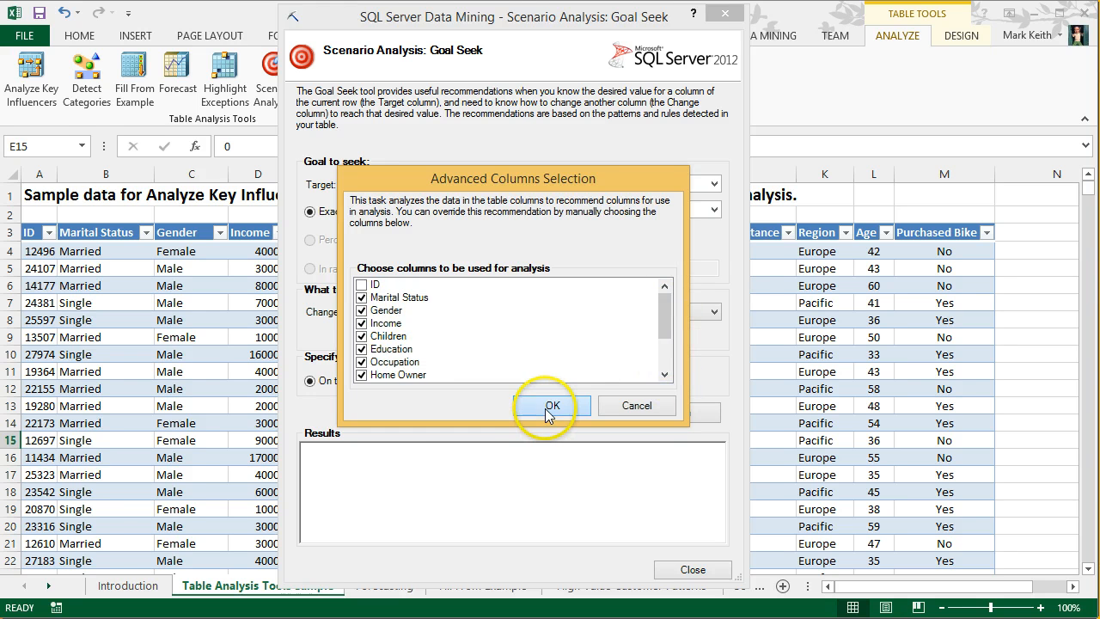
pyautogui.click(552, 406)
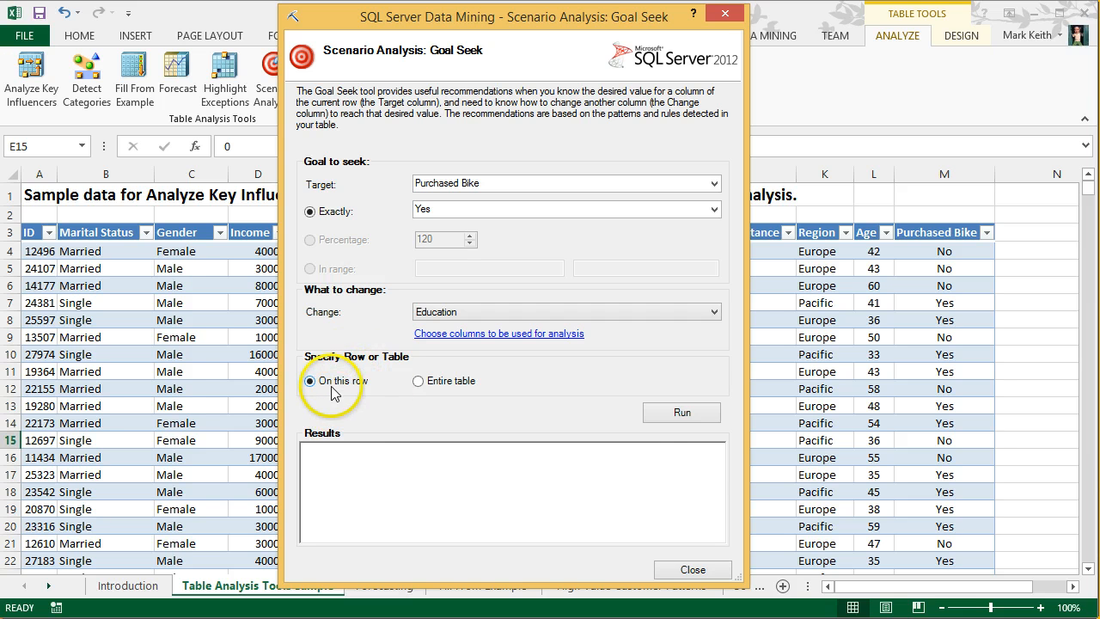
# - Run Goal Seek on this row, yielding Education = Graduate Degree with Fair confidence
pyautogui.click(680, 413)
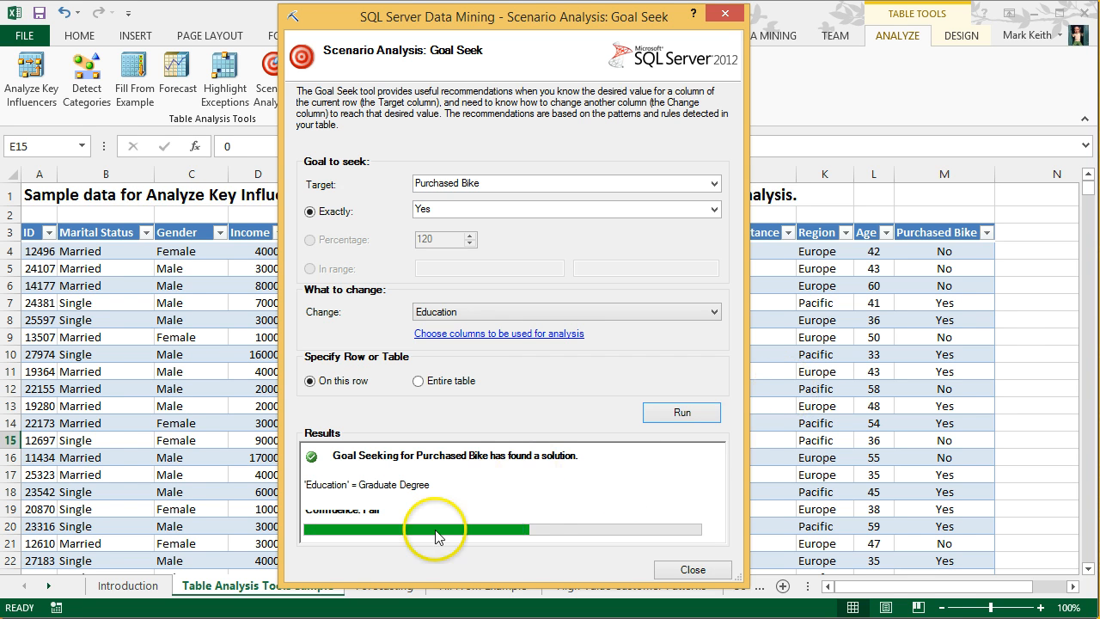
pyautogui.moveTo(460, 588)
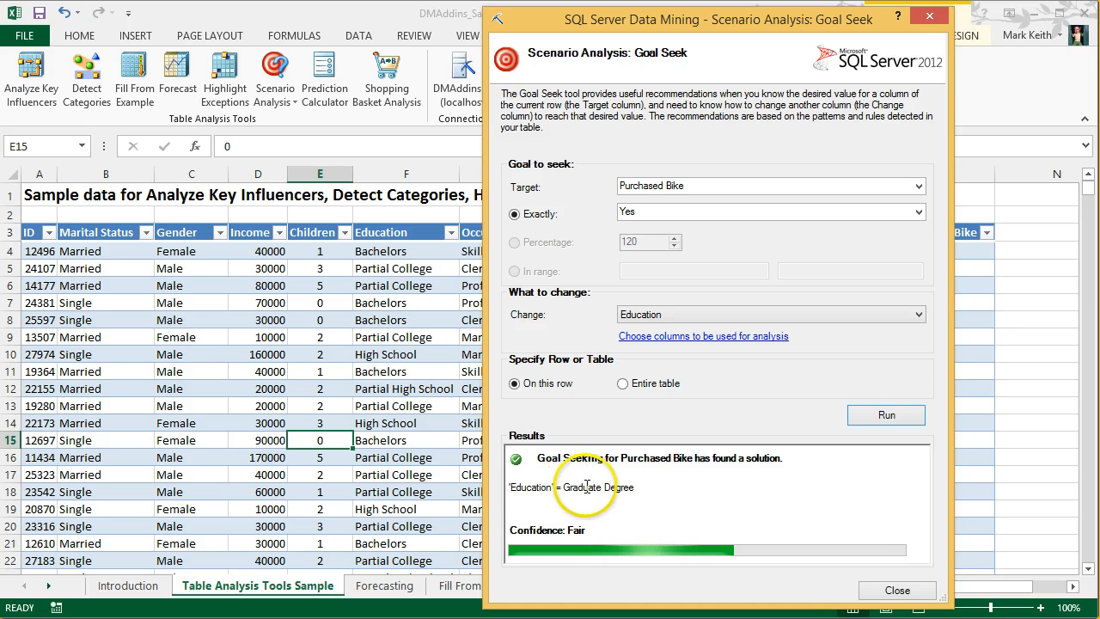
pyautogui.moveTo(591, 523)
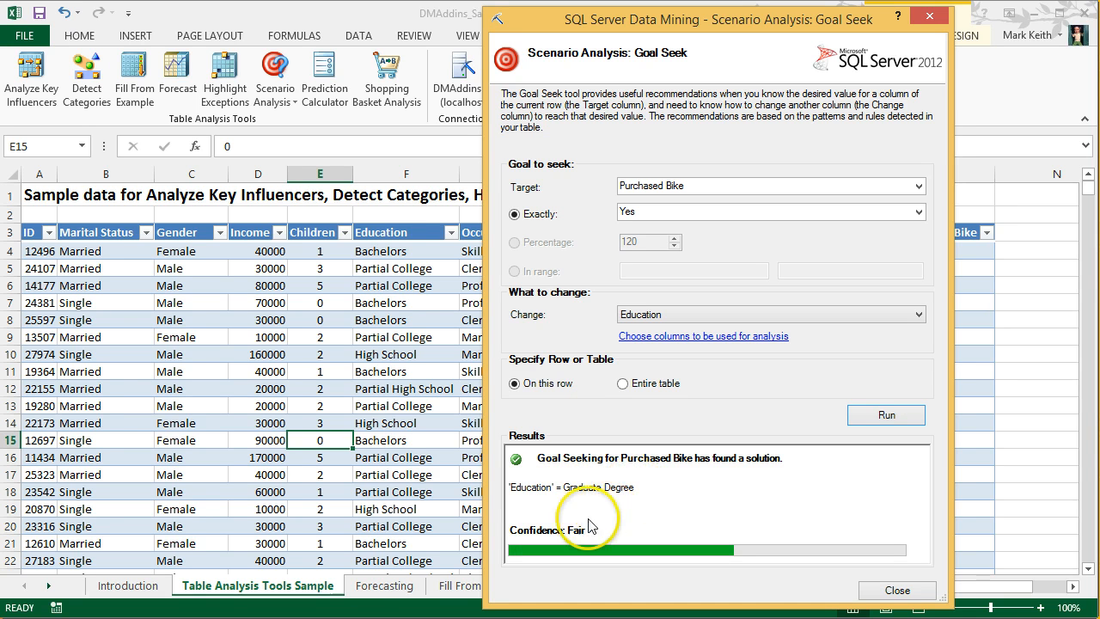
pyautogui.moveTo(719, 550)
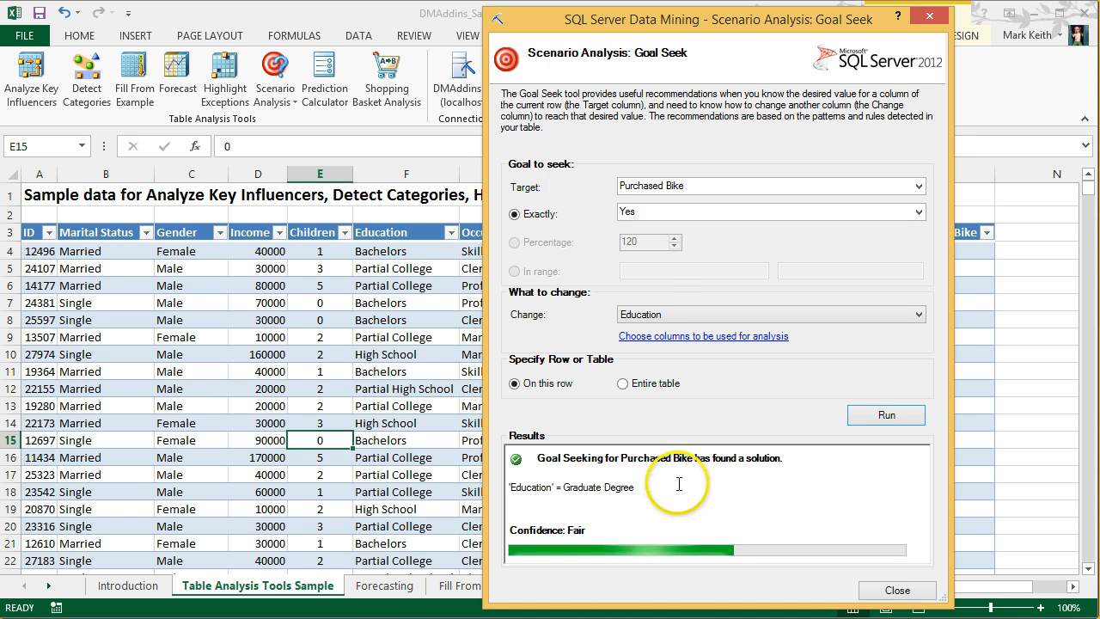
# - Run Goal Seek on the entire table, adding goal status and Recommended Education columns, then close it
pyautogui.click(622, 383)
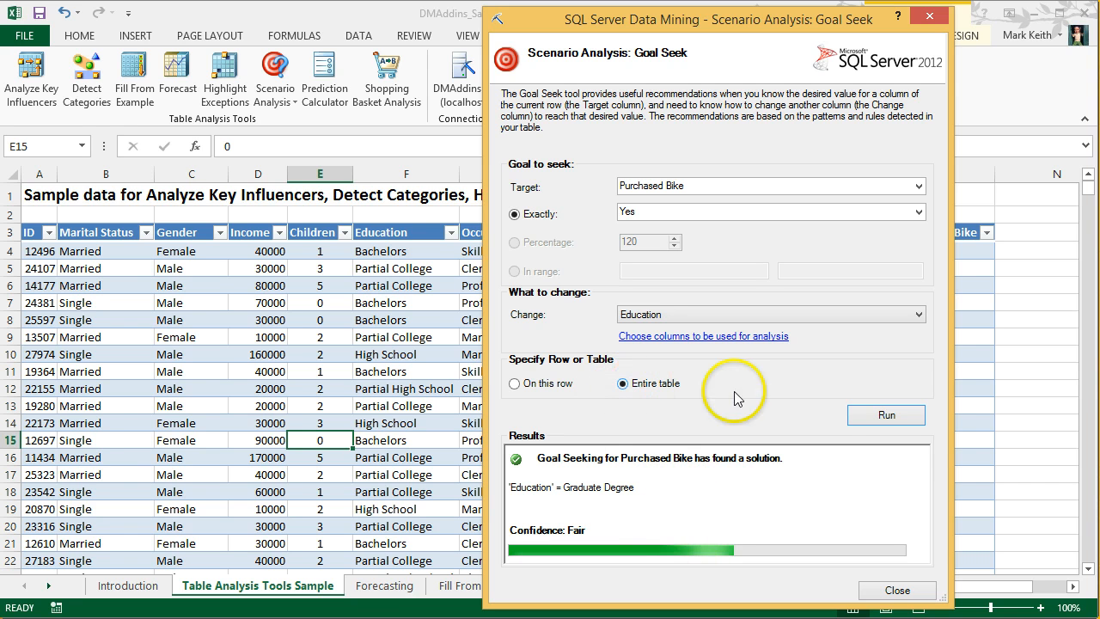
pyautogui.click(887, 415)
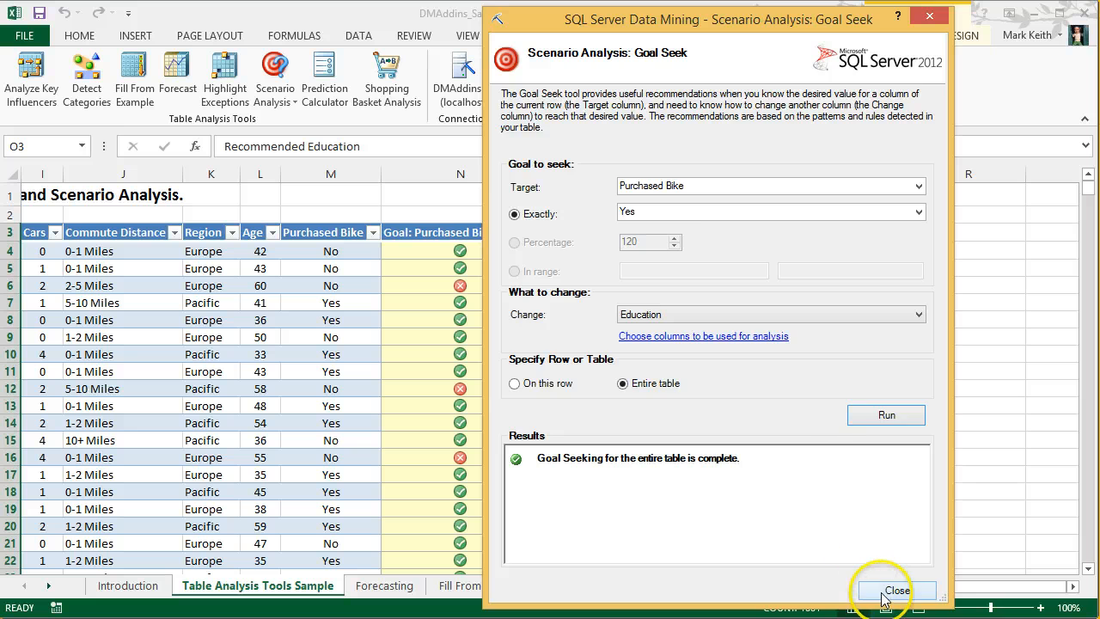
pyautogui.click(897, 591)
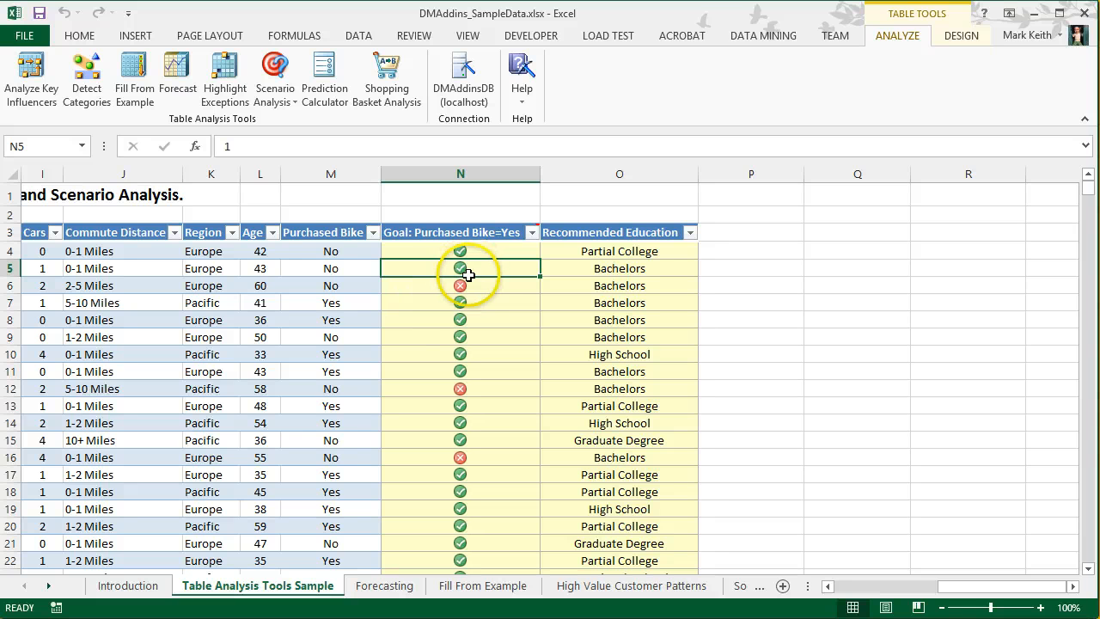
pyautogui.click(460, 250)
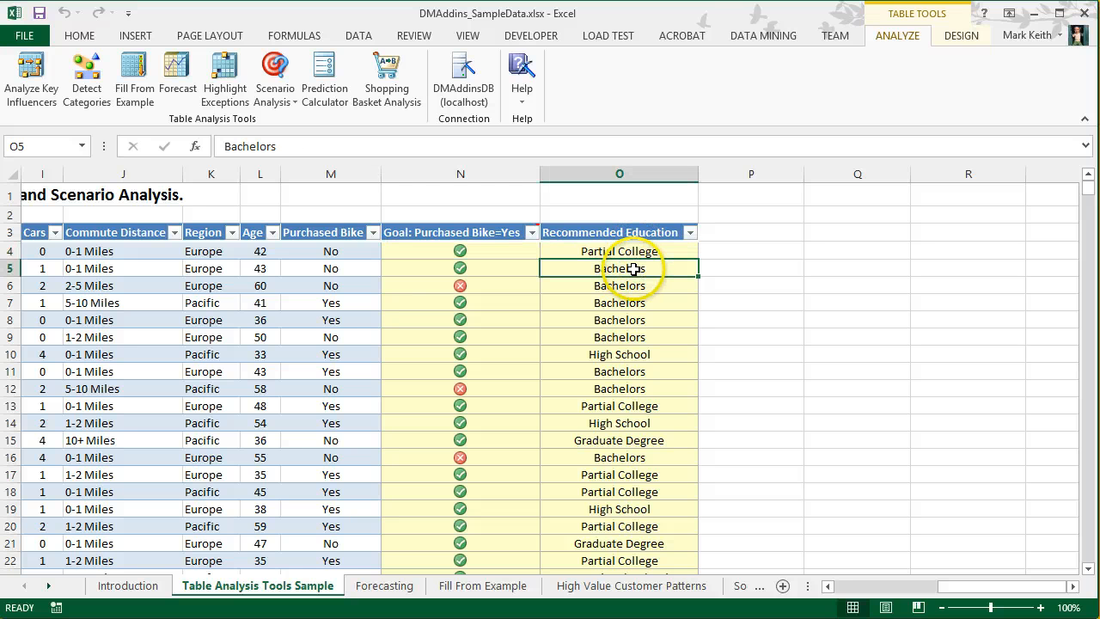
pyautogui.click(618, 251)
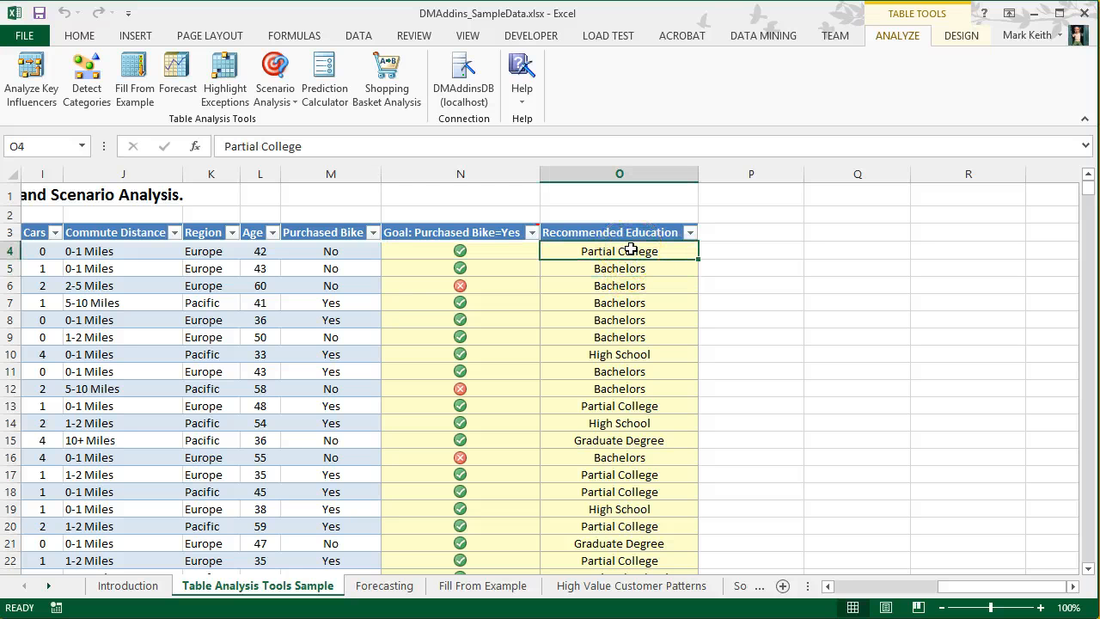
pyautogui.click(619, 268)
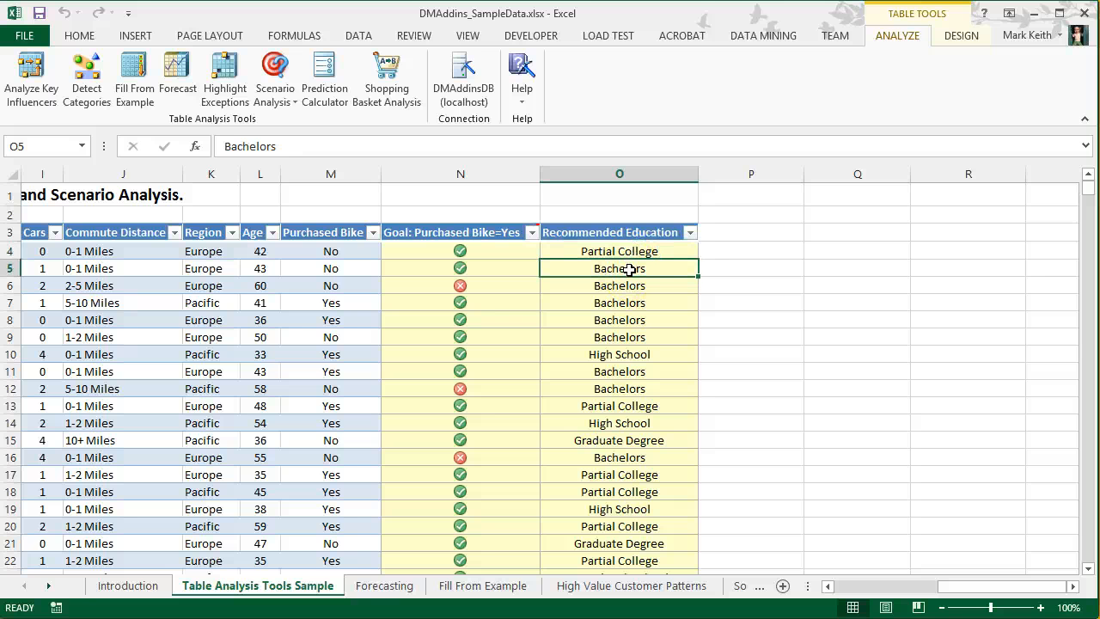
pyautogui.moveTo(627, 336)
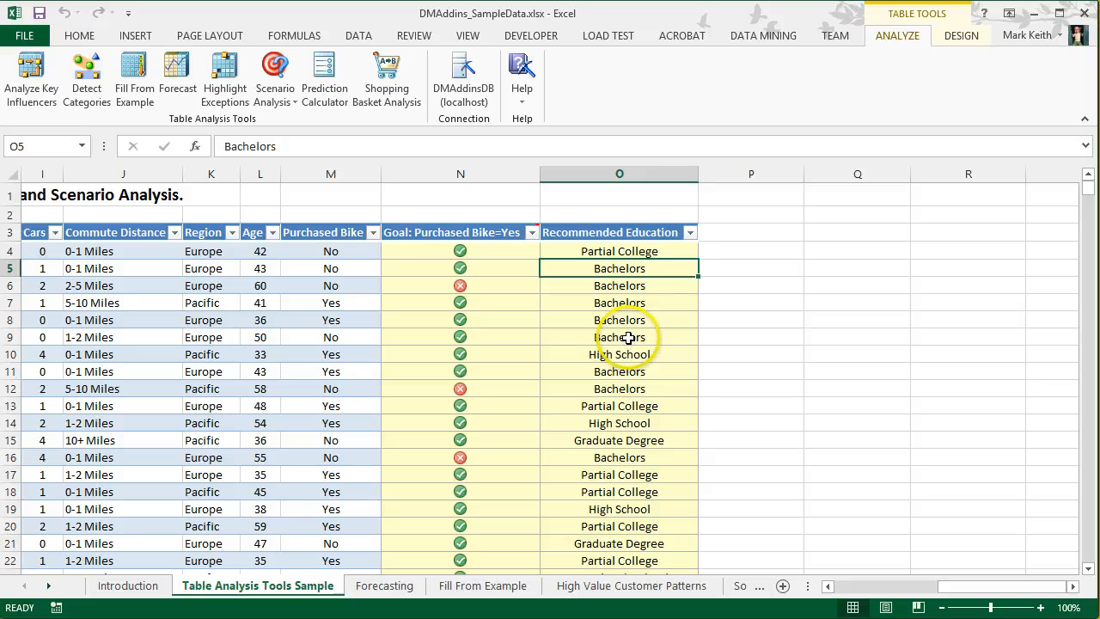
pyautogui.click(619, 354)
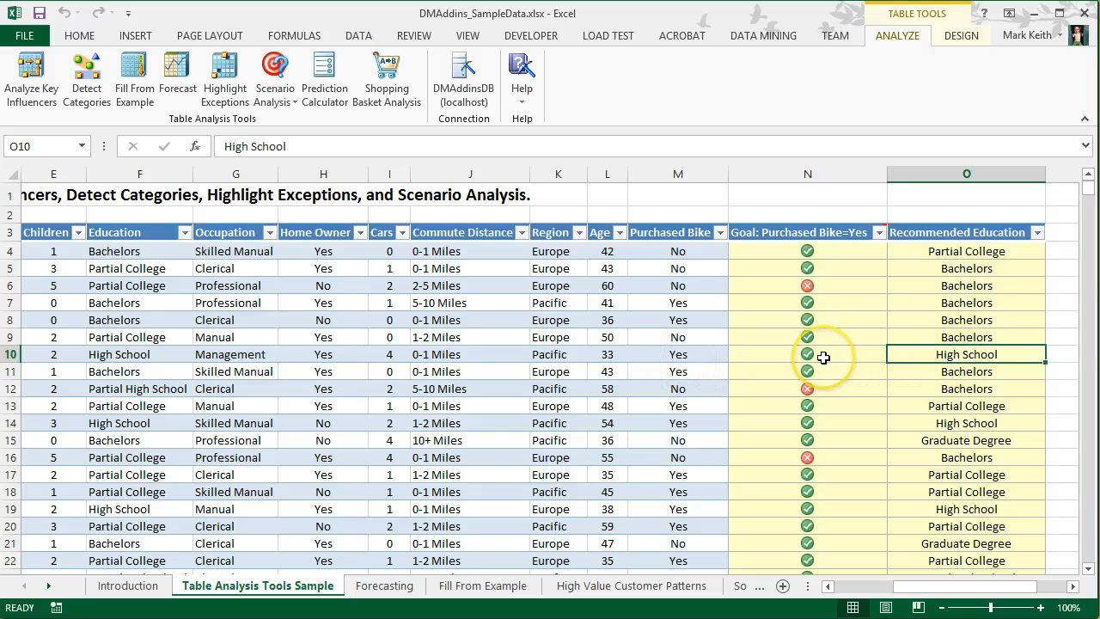
pyautogui.scroll(-3)
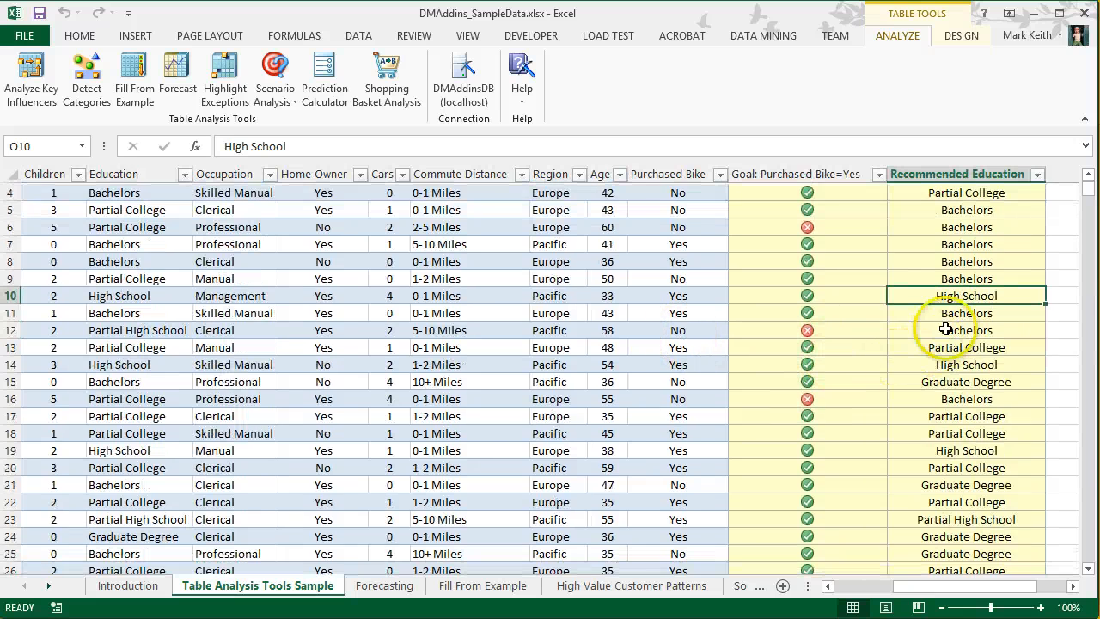
pyautogui.click(966, 330)
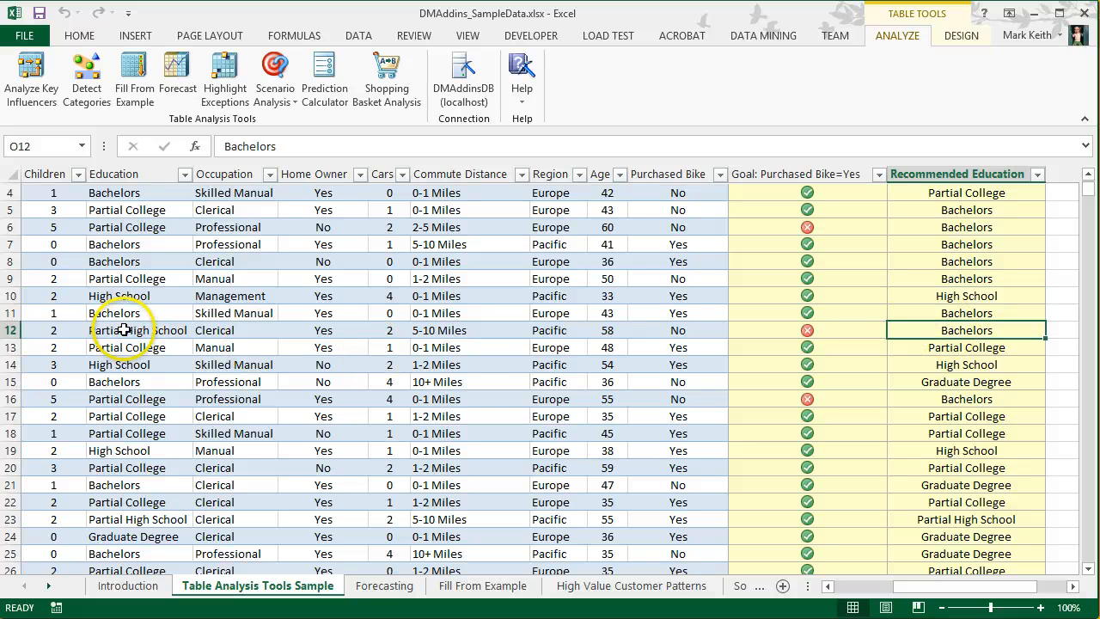
pyautogui.moveTo(816, 330)
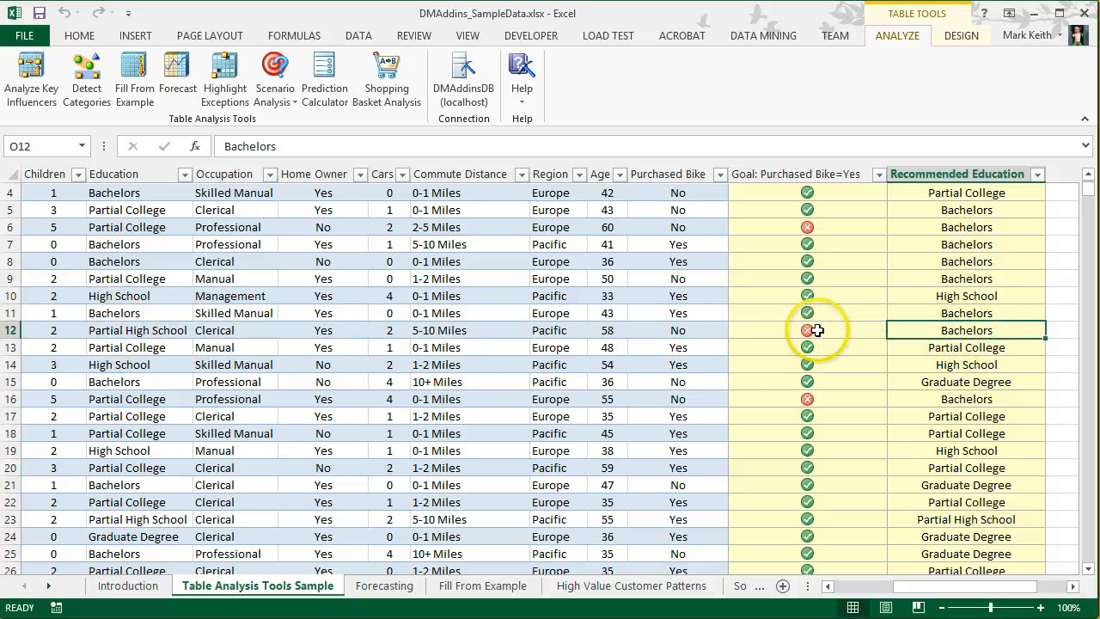
pyautogui.click(808, 330)
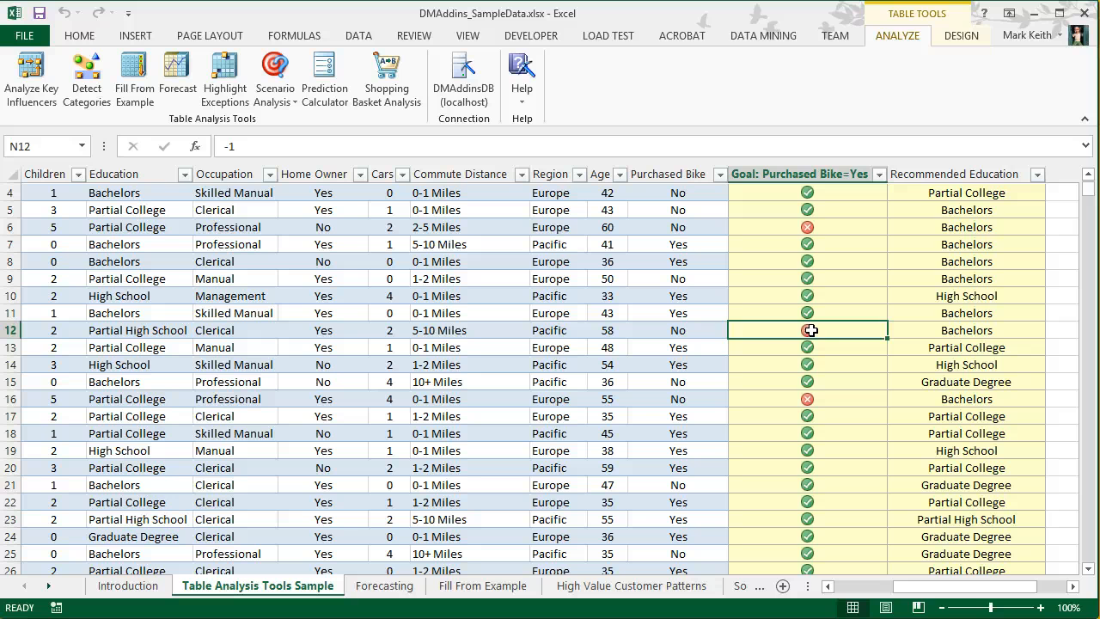
pyautogui.click(966, 381)
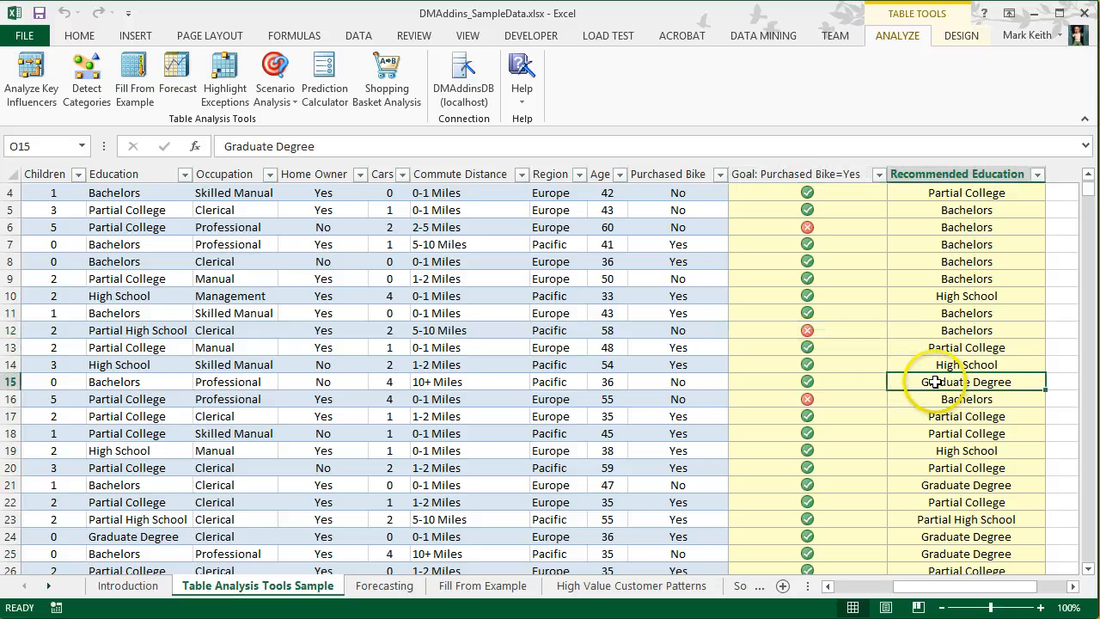
pyautogui.click(113, 381)
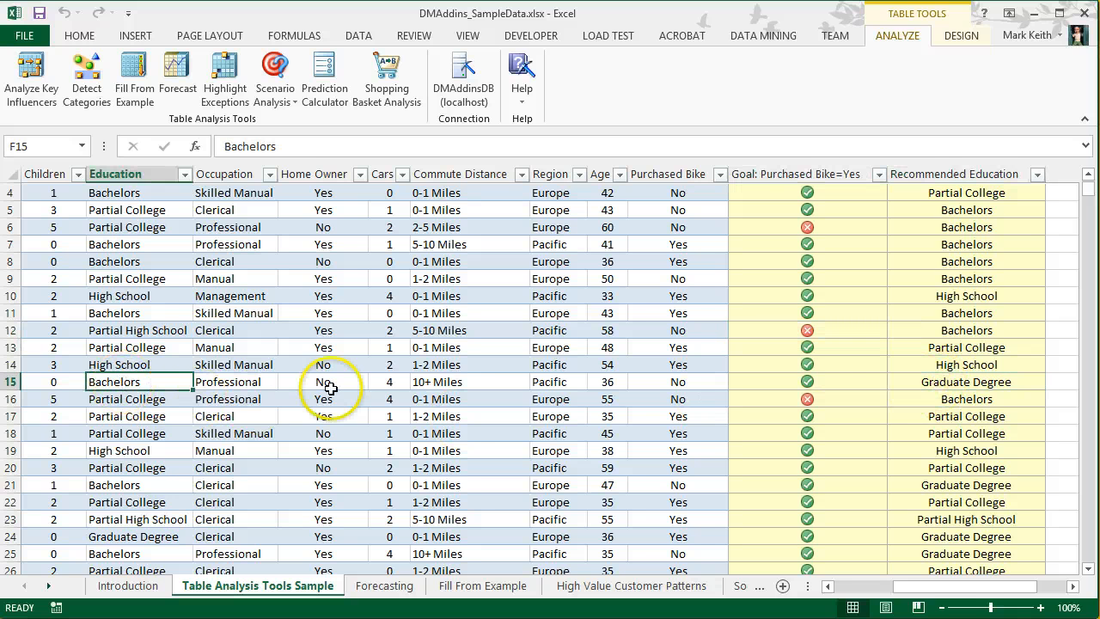
pyautogui.click(808, 382)
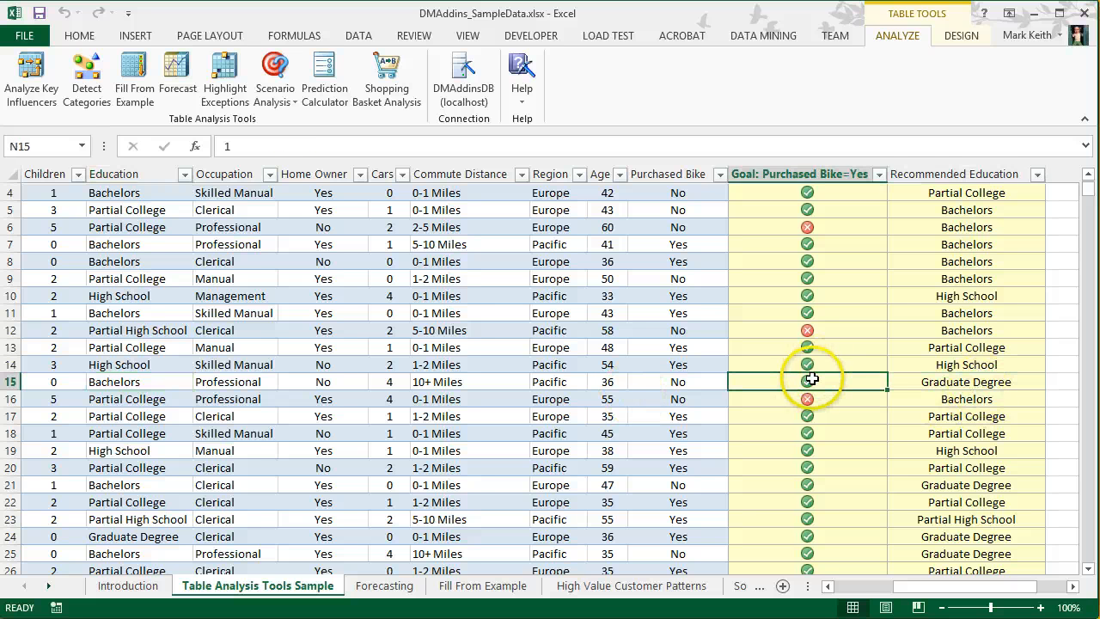
pyautogui.scroll(-3)
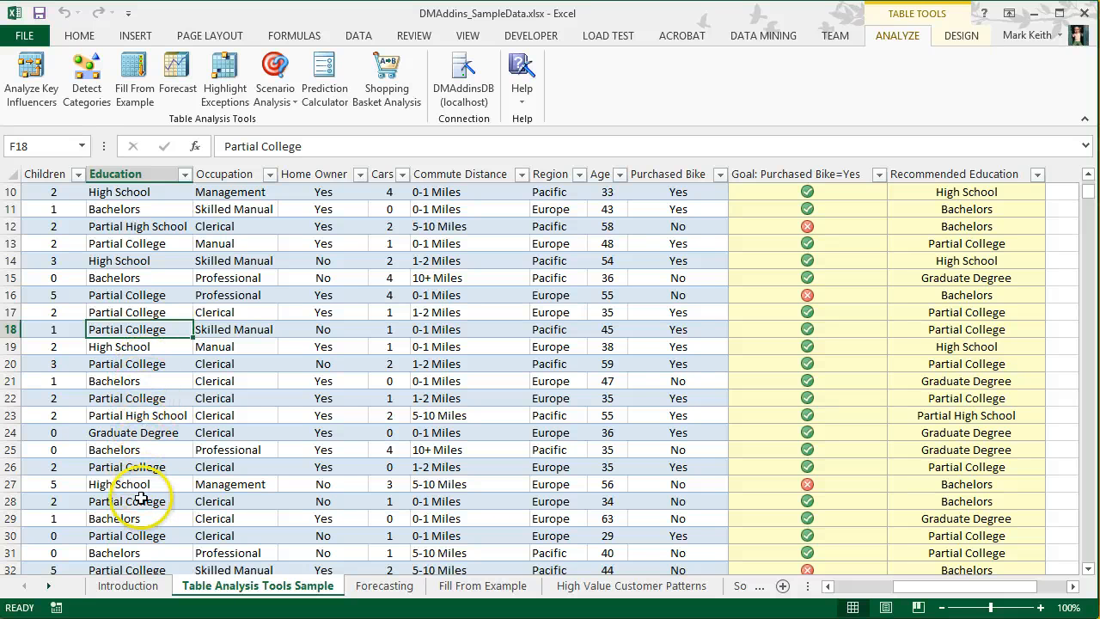
pyautogui.click(127, 485)
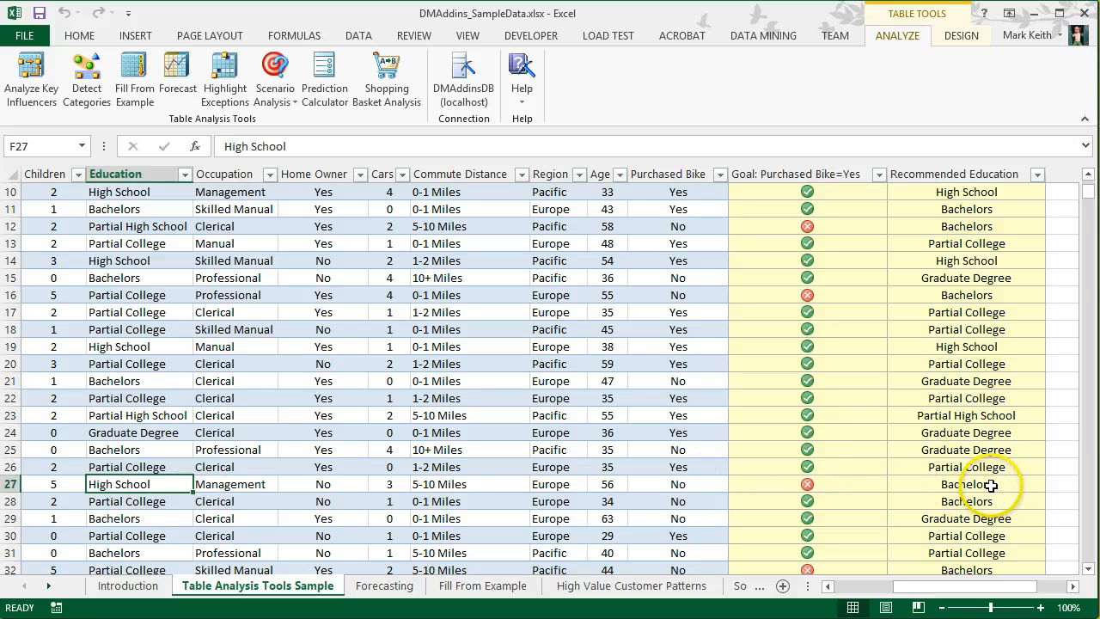
pyautogui.click(966, 484)
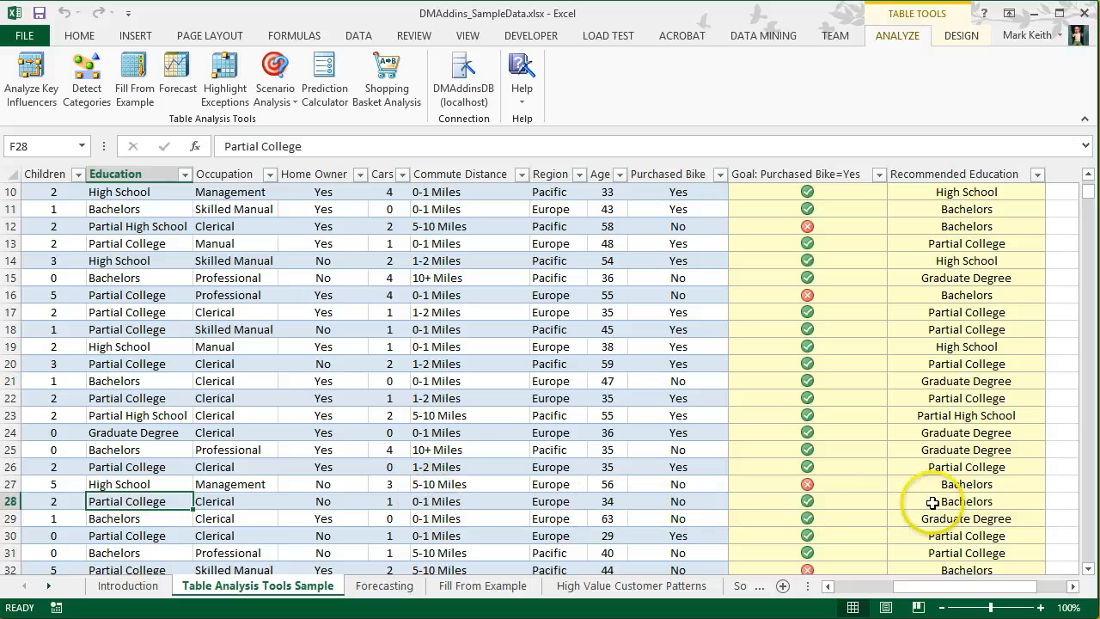
pyautogui.click(806, 502)
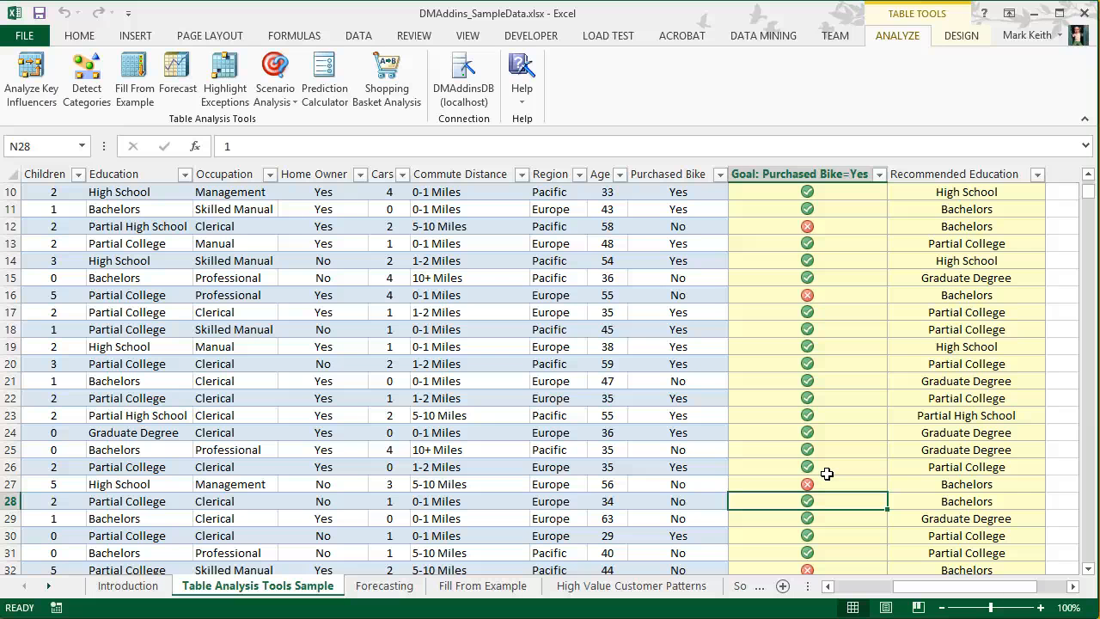
pyautogui.moveTo(227, 313)
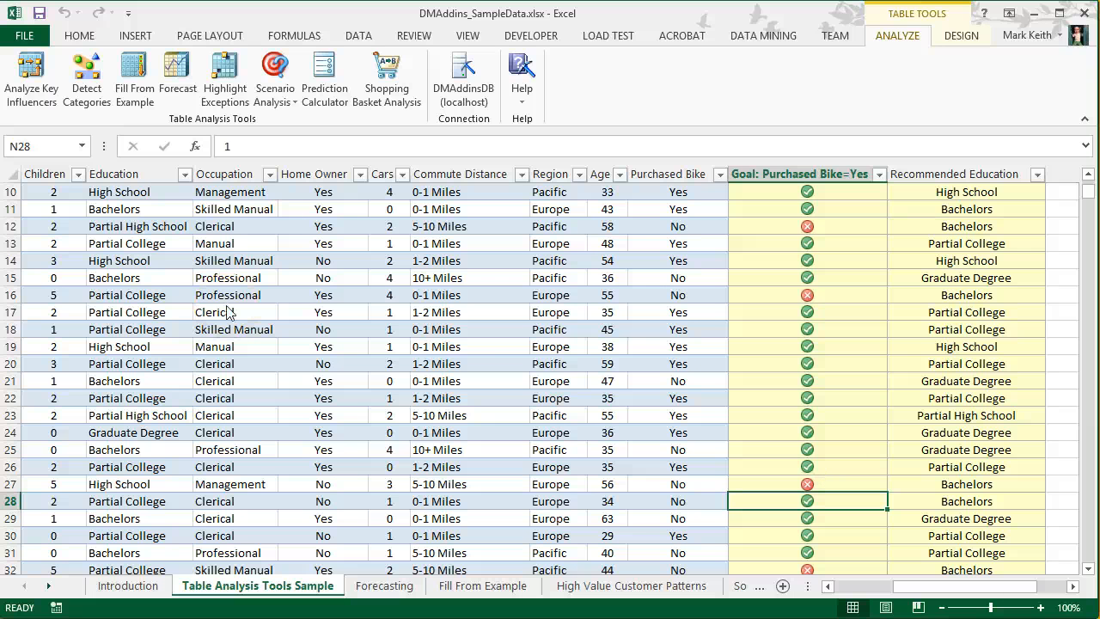